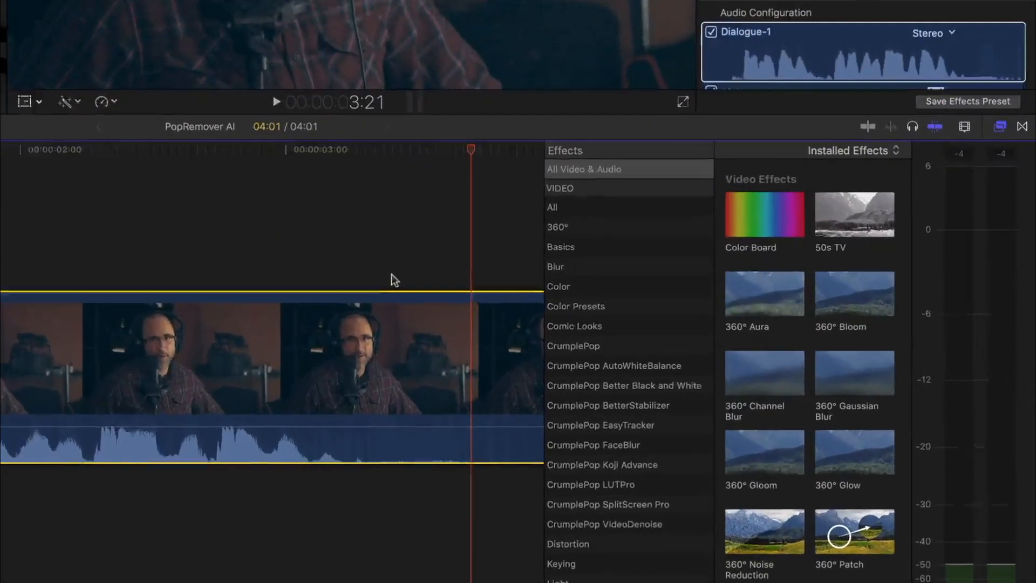
Apply CrumplePop PopRemover AI from the Audio effects to Plosive Clip 1.
scroll(down, 3)
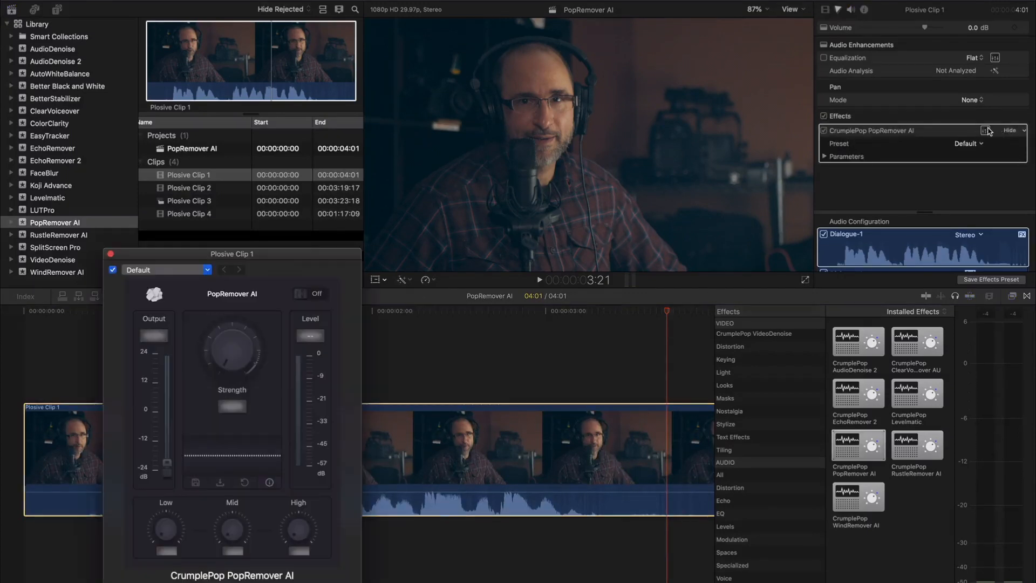
mouse_move(601, 136)
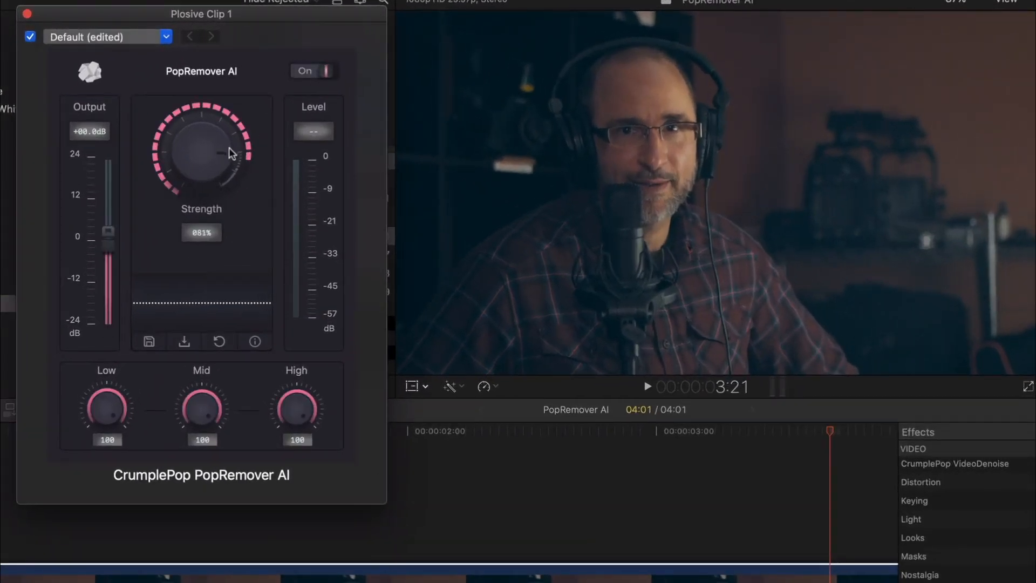
Raise Clip 1's pop removal strength to about 90%, then select Plosive Clip 4.
drag(202, 152, 211, 143)
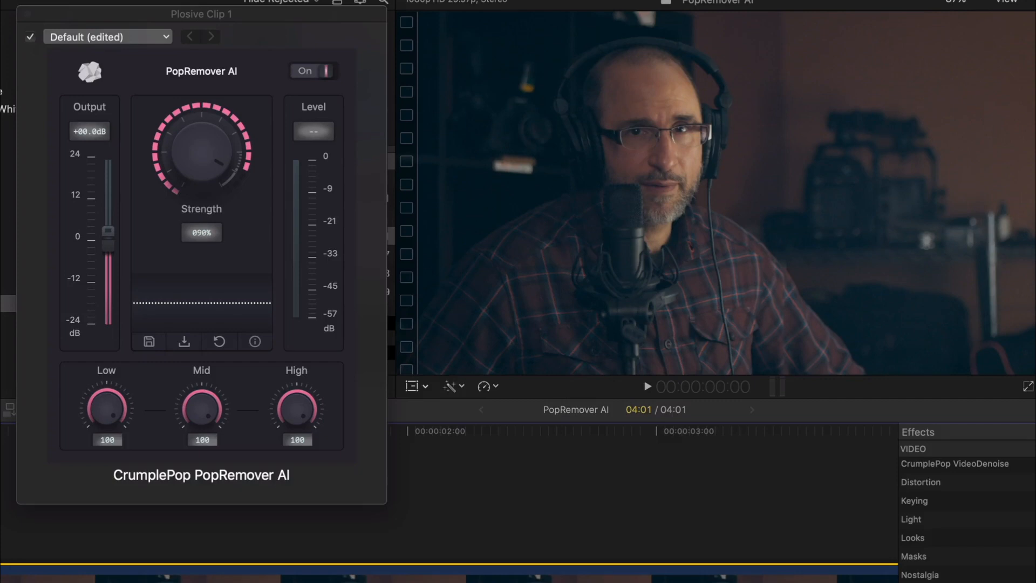
click(647, 386)
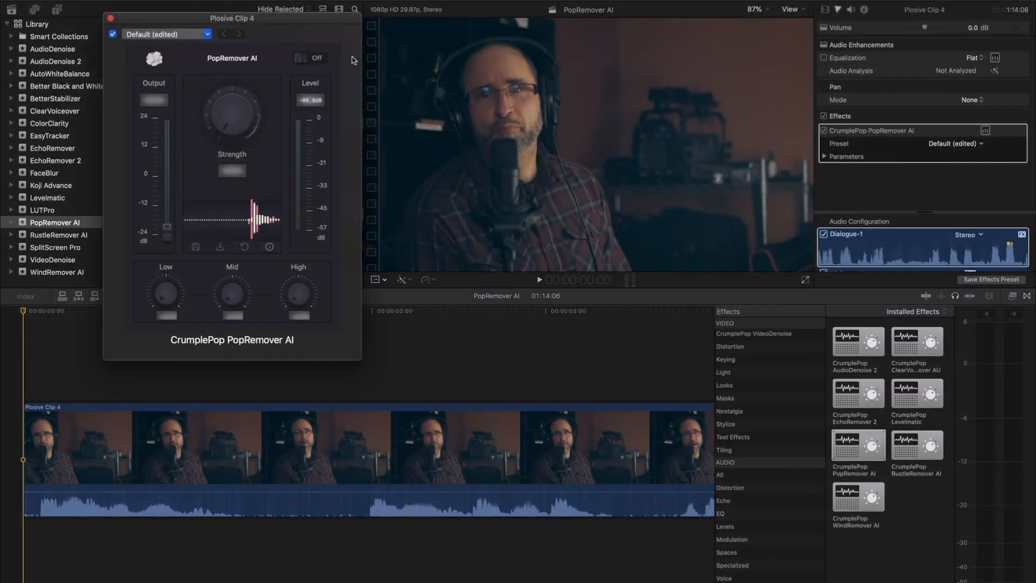
Switch pop removal on for Clip 4 and A/B it against the bypassed original.
click(308, 58)
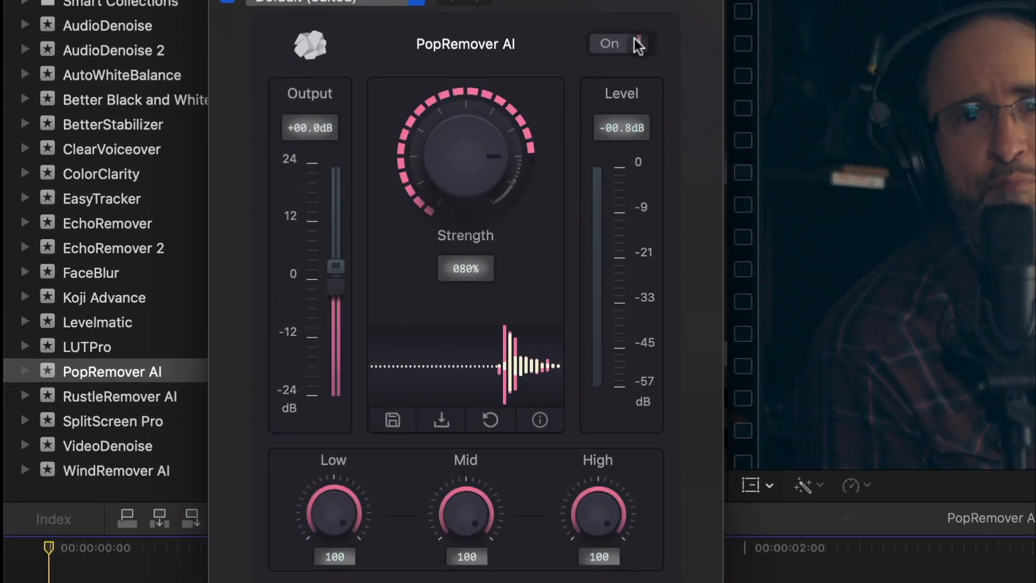
click(619, 43)
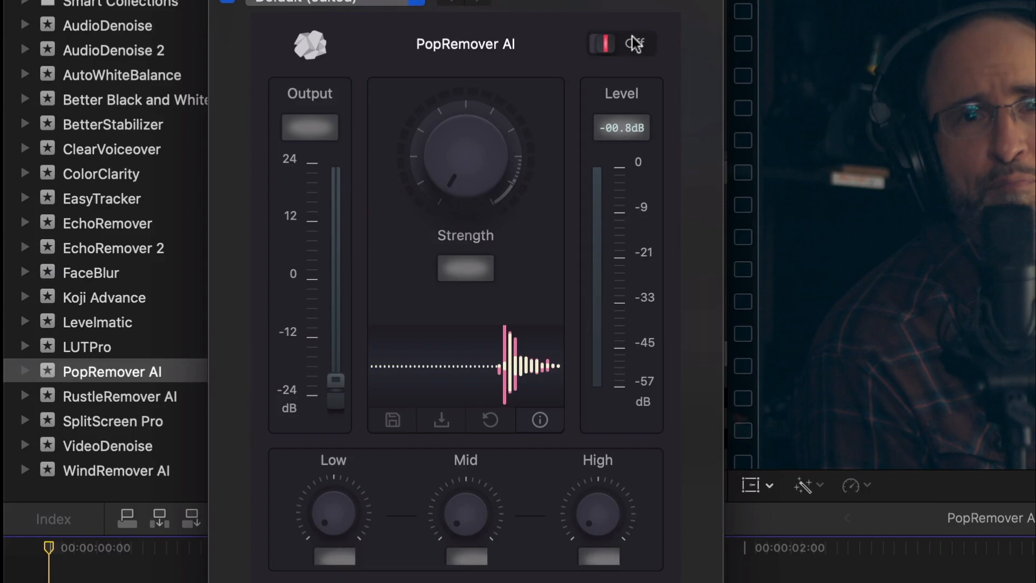
click(619, 43)
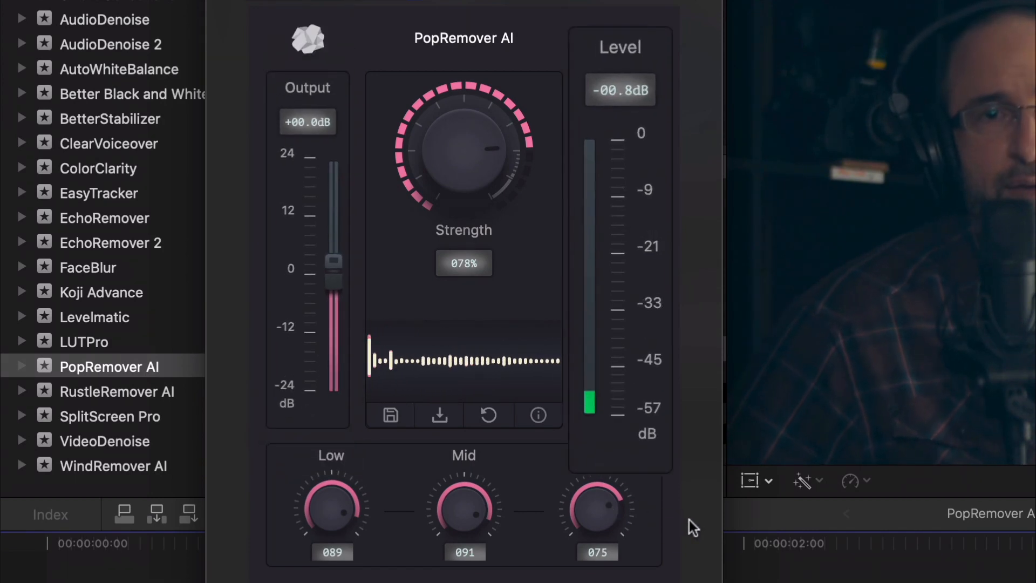
click(619, 37)
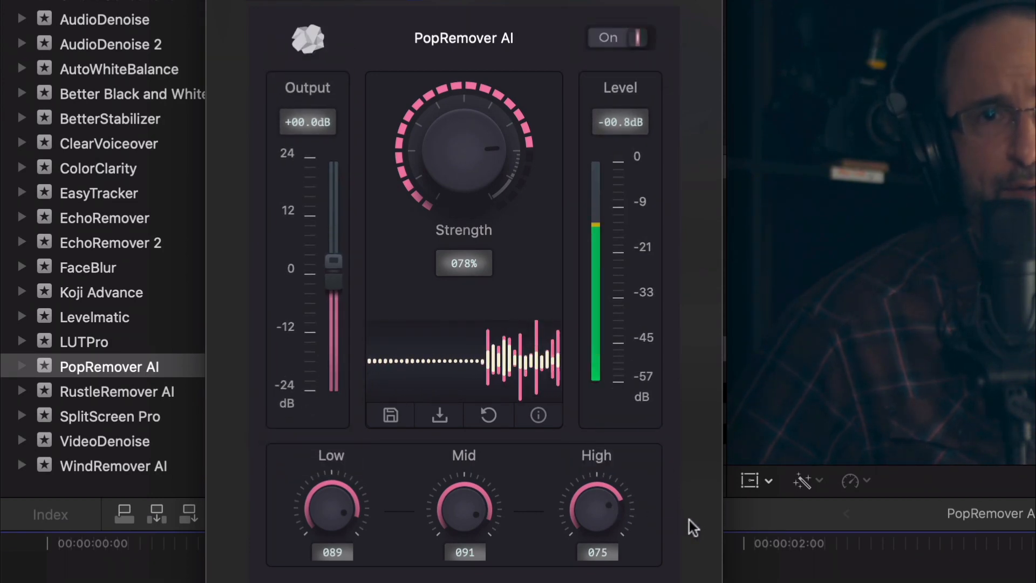
Export the 78% strength, Low 89 / Mid 91 / High 75 settings as 'Preset 1'.
click(389, 415)
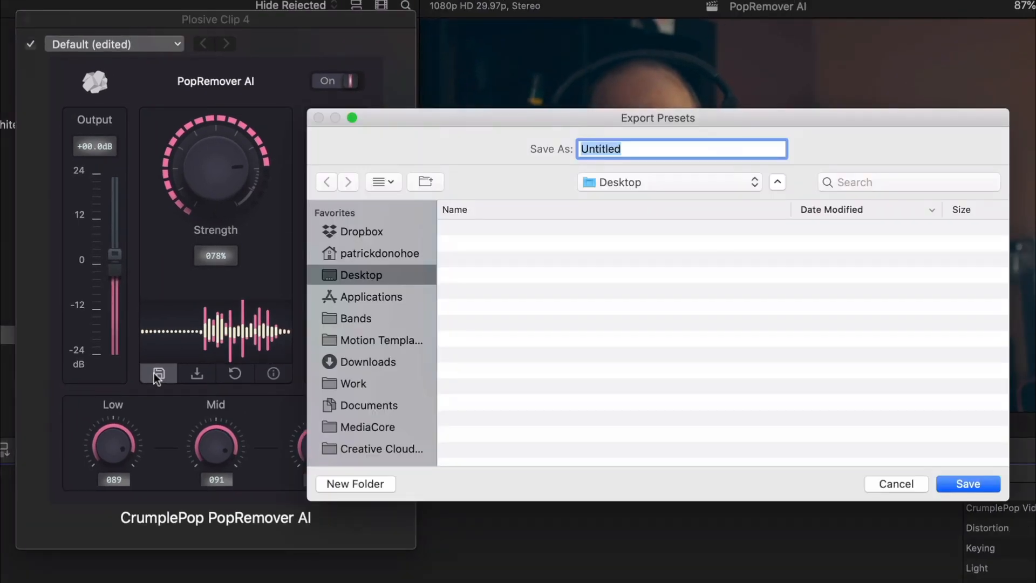
text(Preset 1)
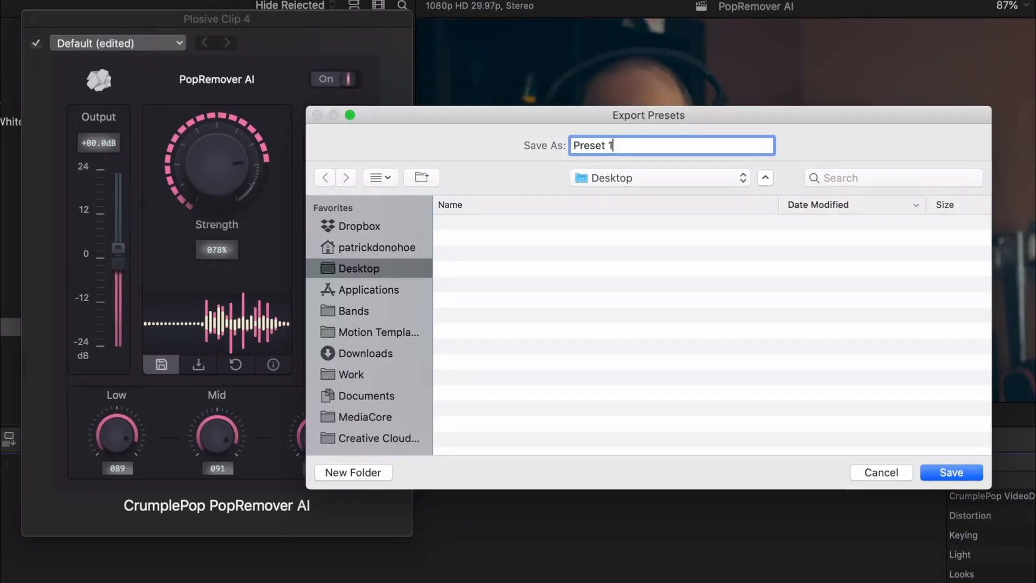
click(950, 471)
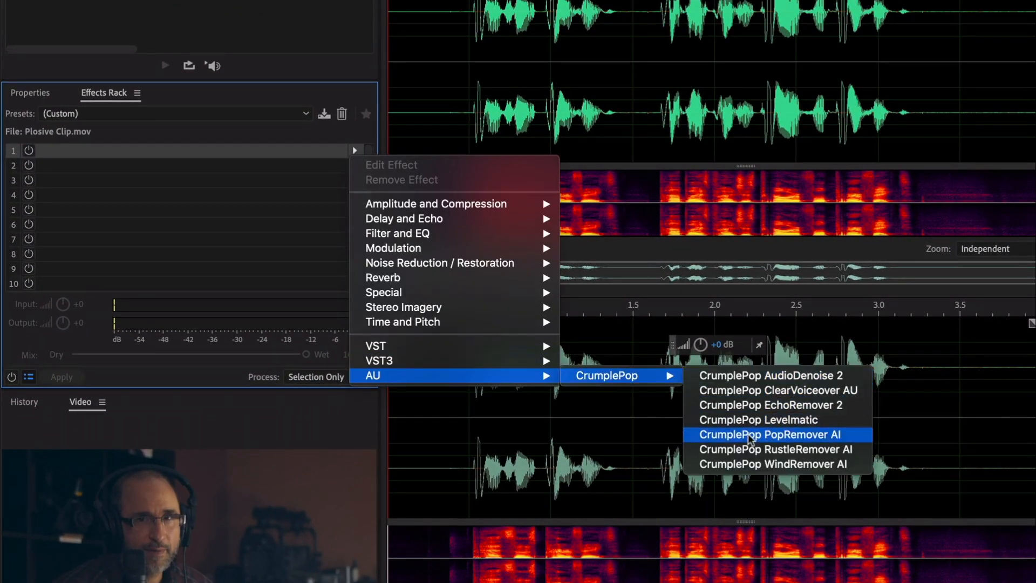
Insert CrumplePop PopRemover AI into slot 1 of the Effects Rack.
click(768, 434)
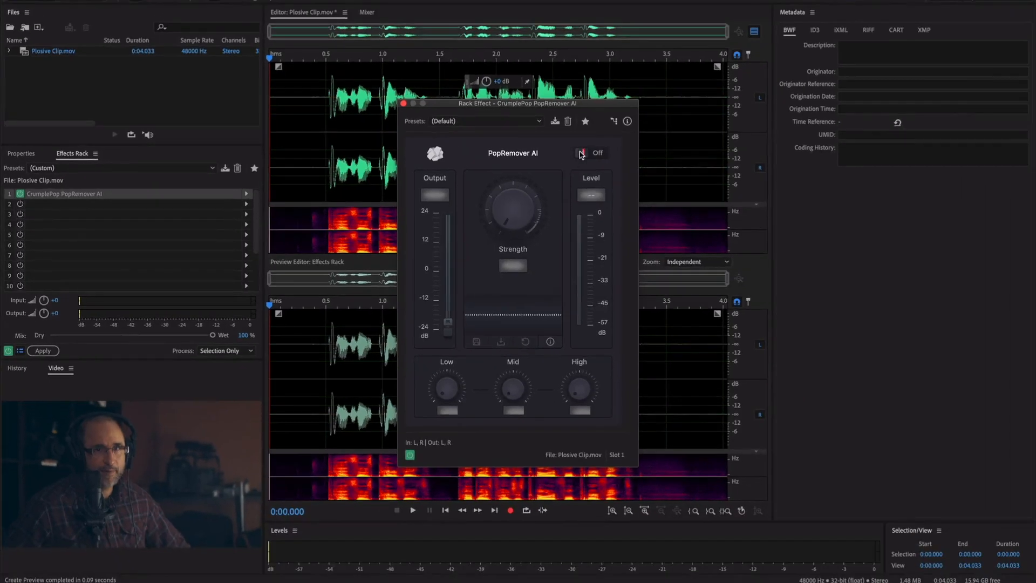